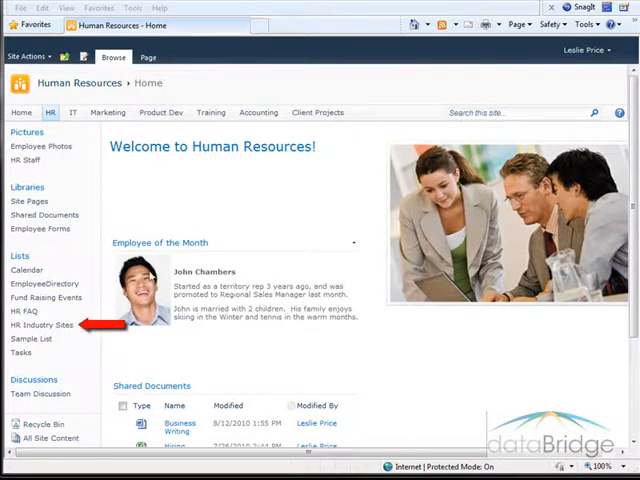
- Go to the HR Industry Web Sites page from the Quick Launch
{"action": "left_click", "coordinate": [42, 324]}
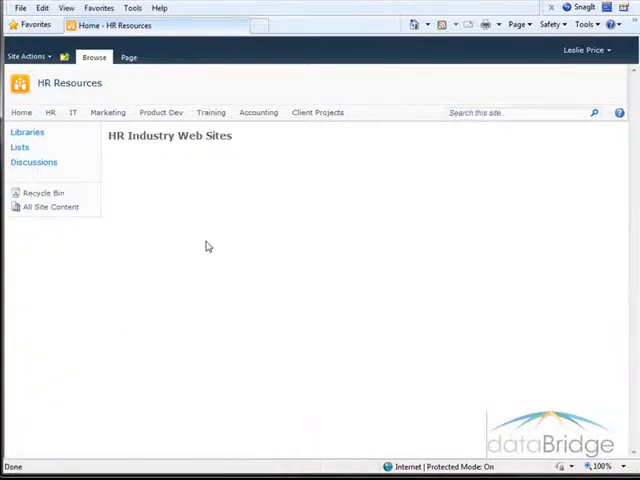
{"action": "mouse_move", "coordinate": [226, 224]}
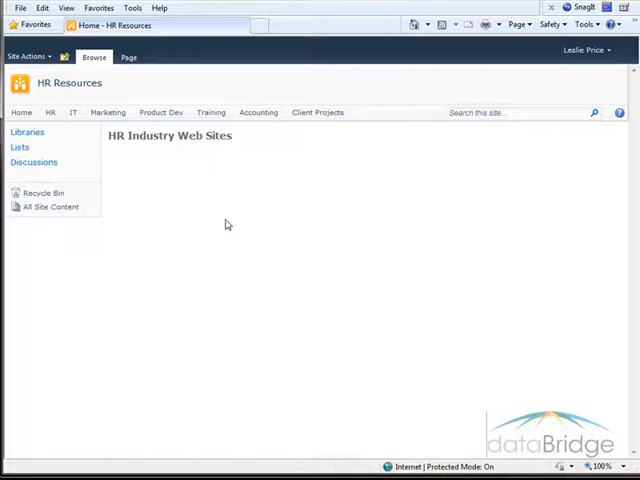
{"action": "mouse_move", "coordinate": [234, 233]}
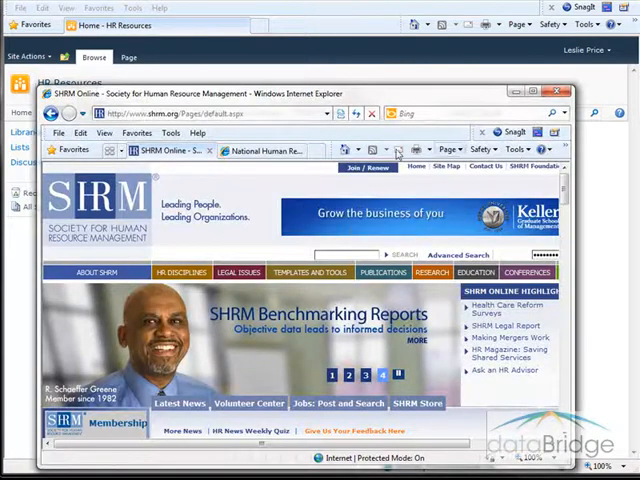
- Copy the SHRM home page's URL from the browser address bar
{"action": "left_click", "coordinate": [150, 113]}
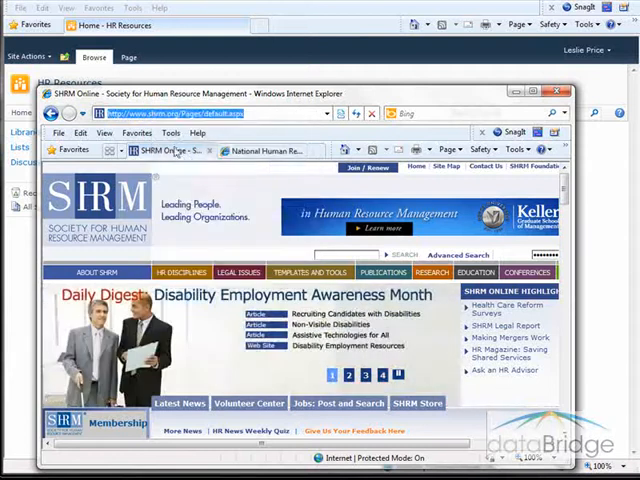
{"action": "left_click", "coordinate": [556, 94]}
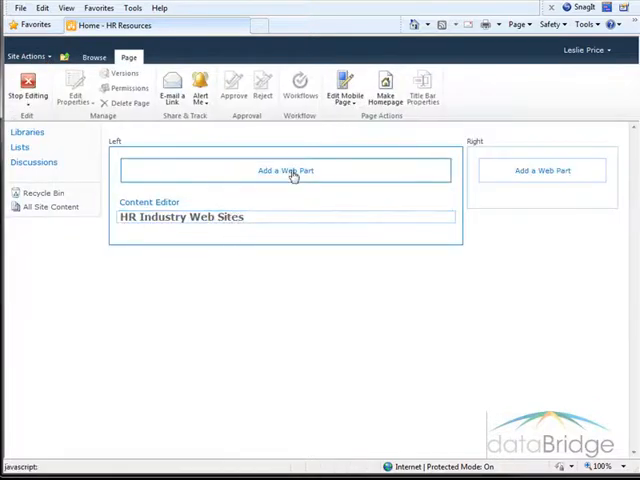
- Add a Page Viewer from Media and Content to the left zone, below the Content Editor
{"action": "left_click", "coordinate": [285, 170]}
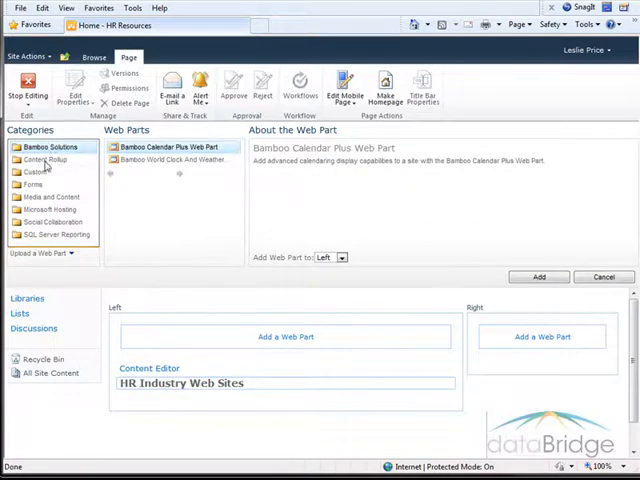
{"action": "left_click", "coordinate": [46, 197]}
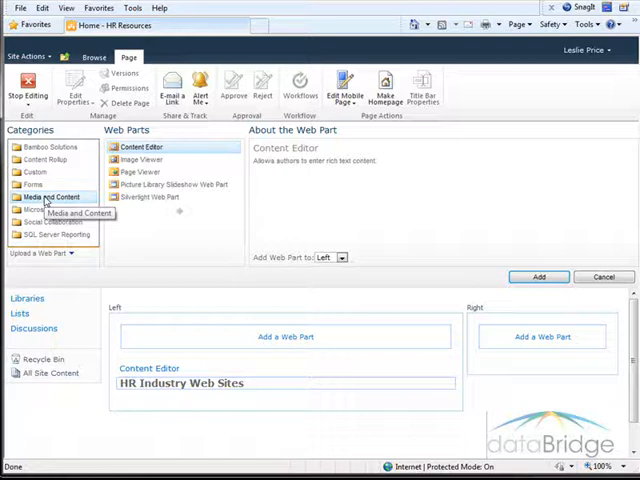
{"action": "mouse_move", "coordinate": [142, 172]}
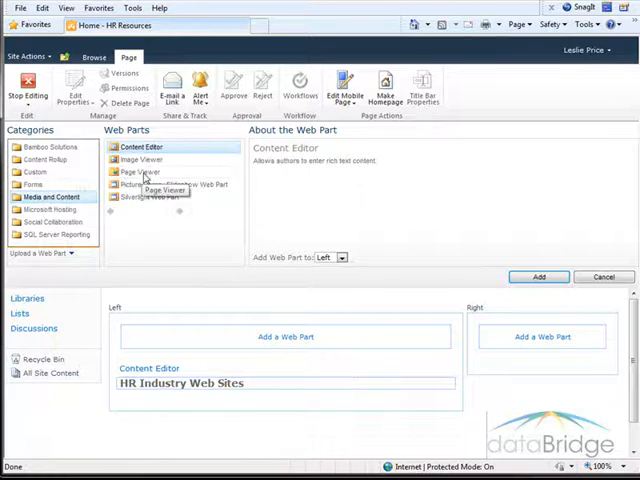
{"action": "left_click", "coordinate": [142, 172]}
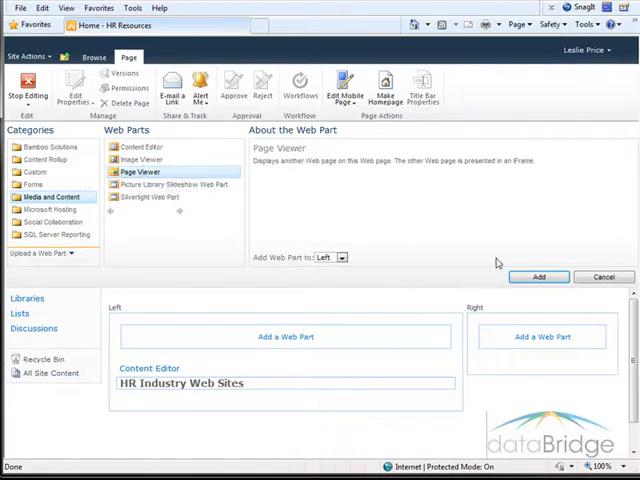
{"action": "left_click", "coordinate": [538, 277]}
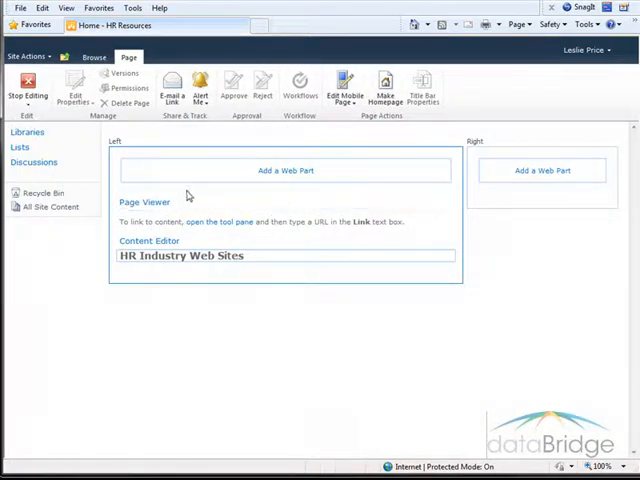
{"action": "left_click", "coordinate": [144, 201]}
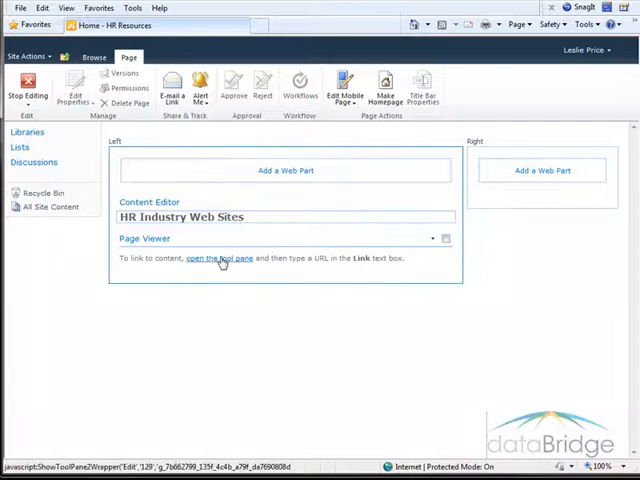
- Paste the SHRM URL into the Page Viewer's Link setting and apply it
{"action": "left_click", "coordinate": [218, 258]}
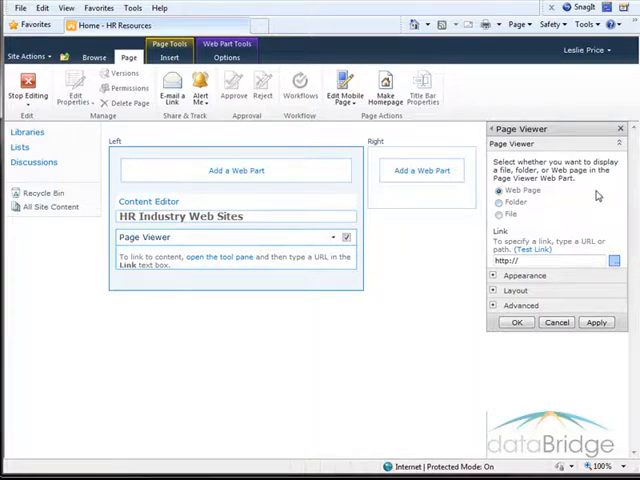
{"action": "mouse_move", "coordinate": [535, 196]}
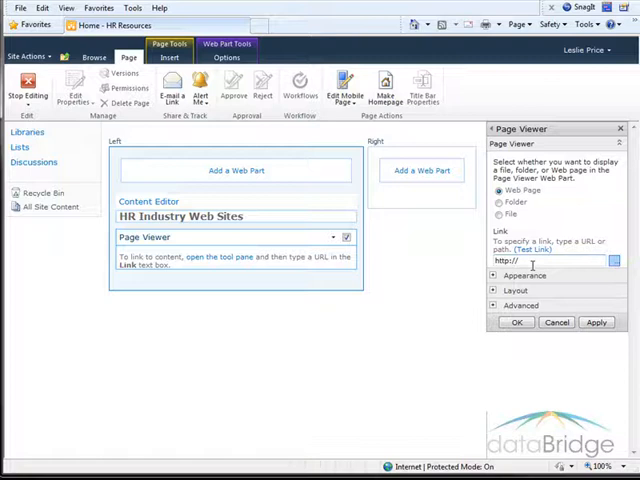
{"action": "left_click", "coordinate": [550, 261]}
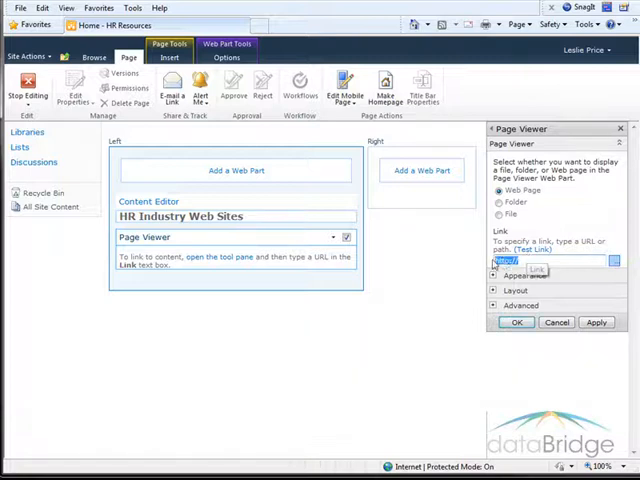
{"action": "right_click", "coordinate": [550, 260]}
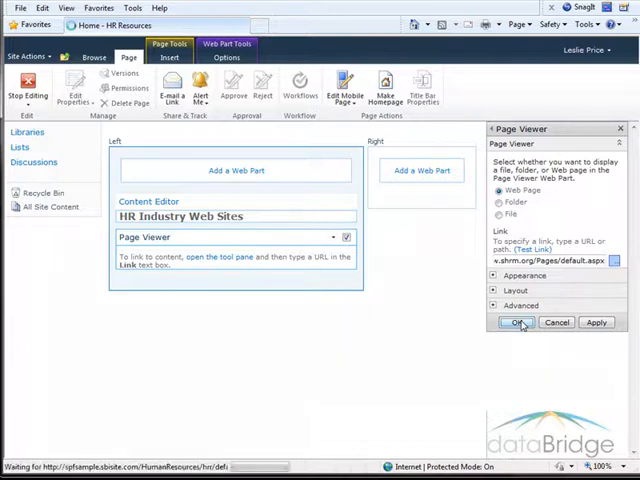
{"action": "left_click", "coordinate": [518, 322]}
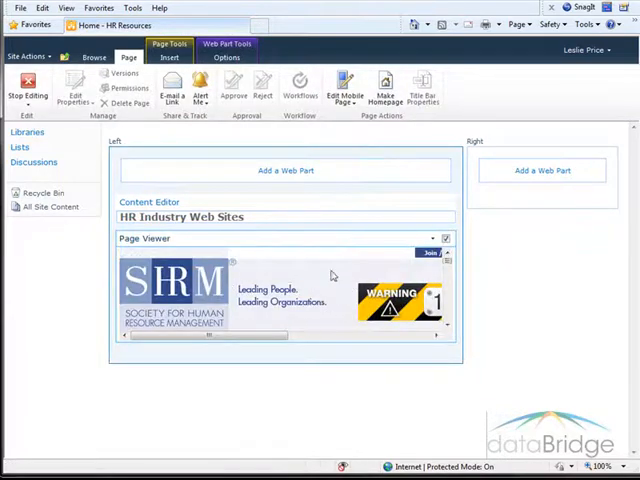
{"action": "mouse_move", "coordinate": [360, 278]}
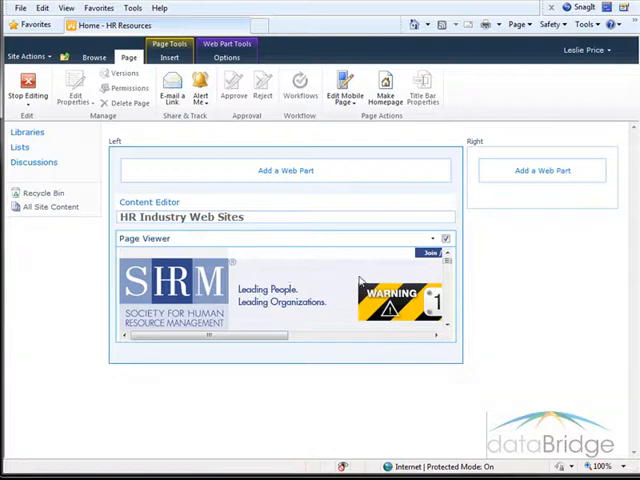
{"action": "mouse_move", "coordinate": [388, 295]}
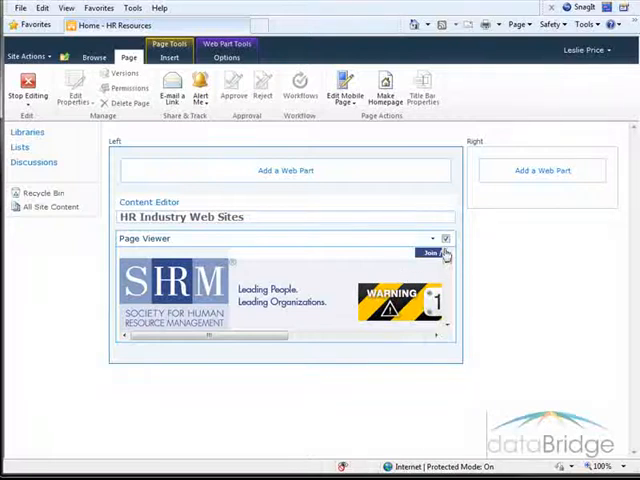
{"action": "left_click", "coordinate": [432, 239]}
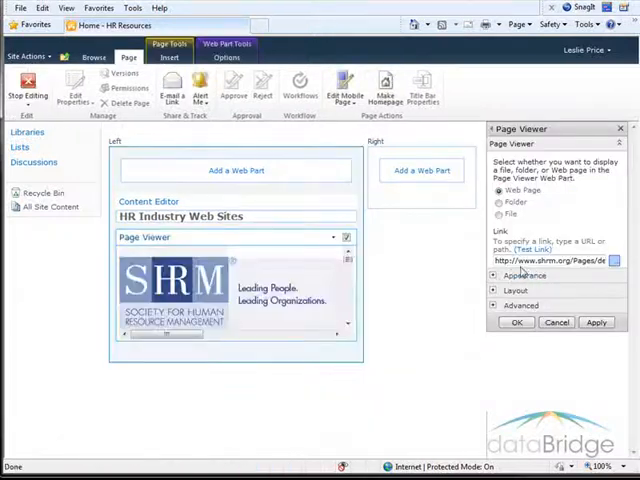
- Title the Page Viewer 'SHRM' and give it a fixed height in pixels
{"action": "left_click", "coordinate": [502, 275]}
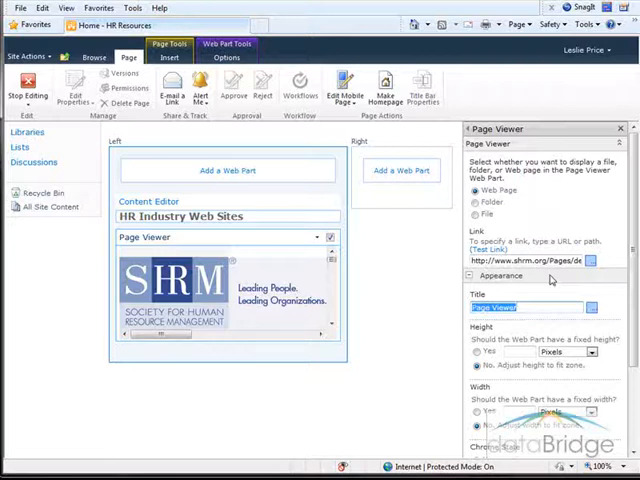
{"action": "type", "text": "SHRM"}
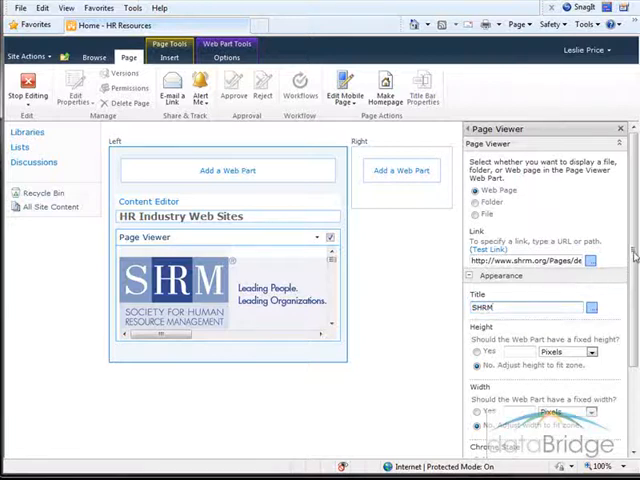
{"action": "scroll", "scroll_direction": "down", "scroll_amount": 3}
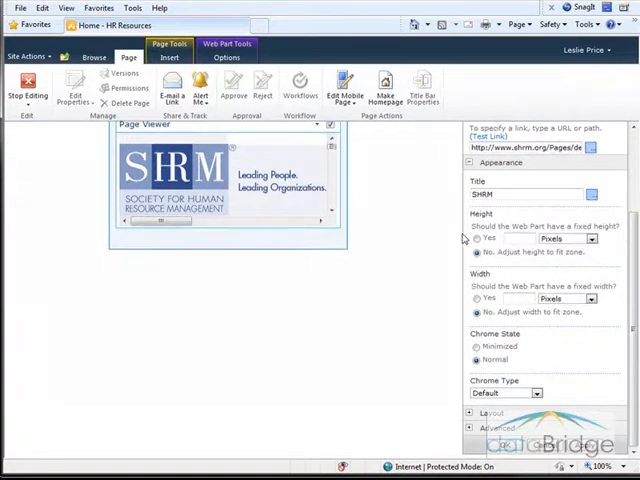
{"action": "left_click", "coordinate": [475, 239]}
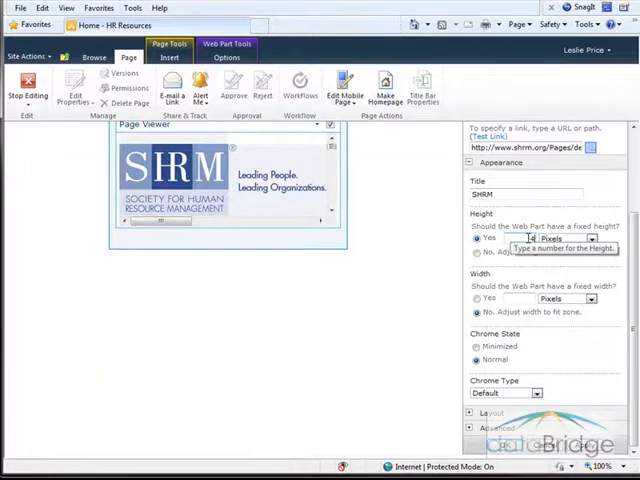
{"action": "left_click", "coordinate": [591, 238]}
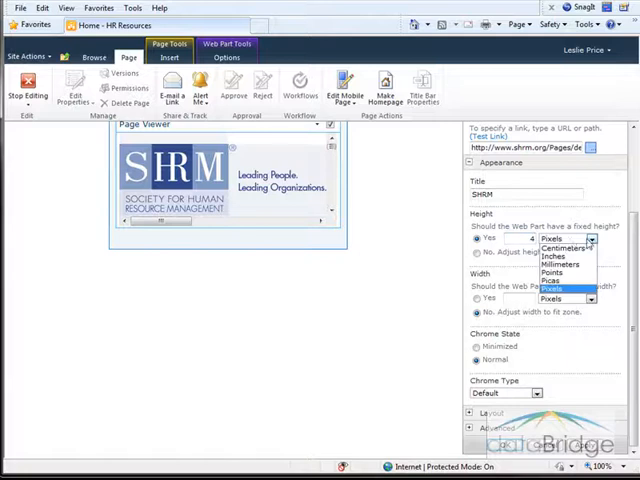
{"action": "left_click", "coordinate": [558, 247]}
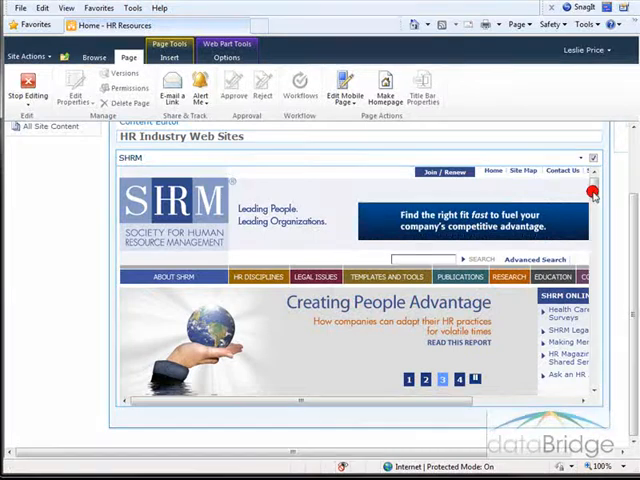
- Stop editing to save the page with the SHRM viewer
{"action": "scroll", "scroll_direction": "down", "scroll_amount": 3}
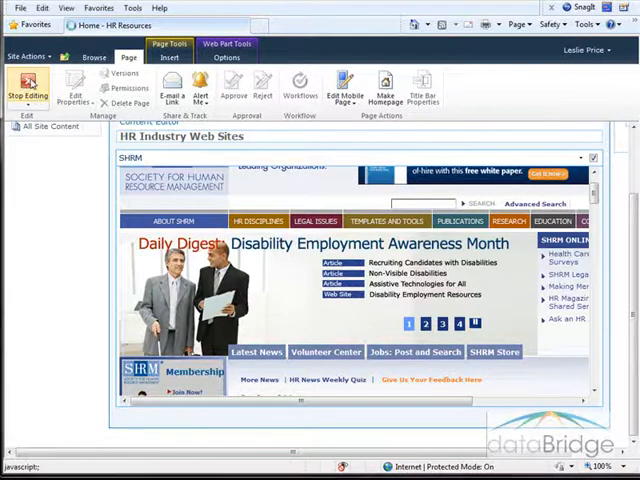
{"action": "left_click", "coordinate": [30, 85]}
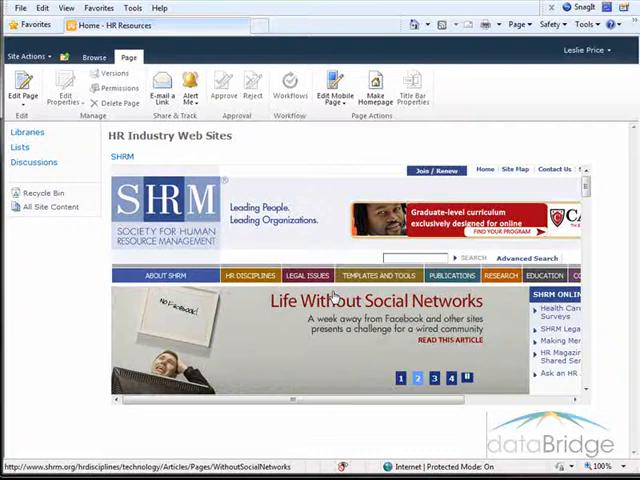
{"action": "mouse_move", "coordinate": [334, 297]}
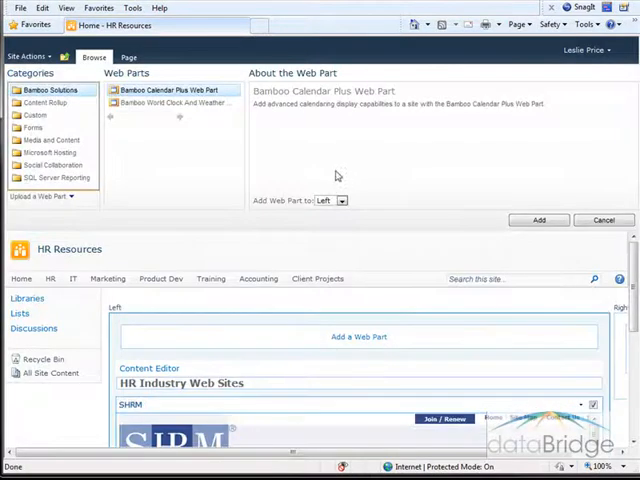
- Add a second Page Viewer from Media and Content above the SHRM viewer
{"action": "left_click", "coordinate": [54, 140]}
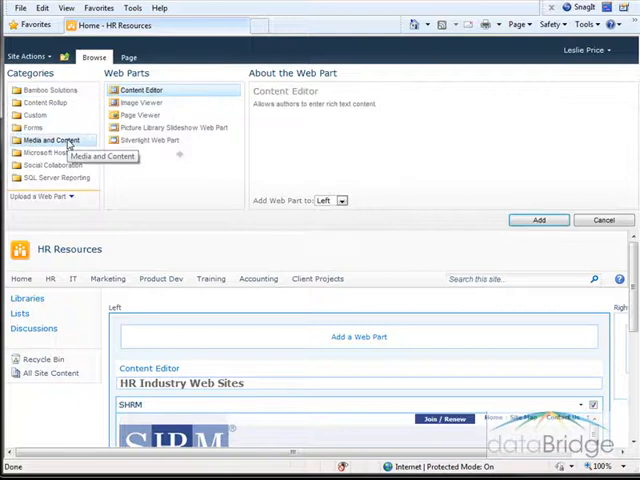
{"action": "left_click", "coordinate": [141, 115]}
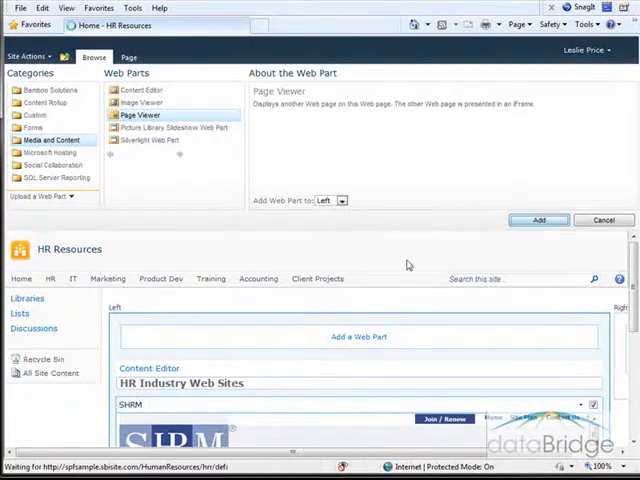
{"action": "left_click", "coordinate": [538, 219]}
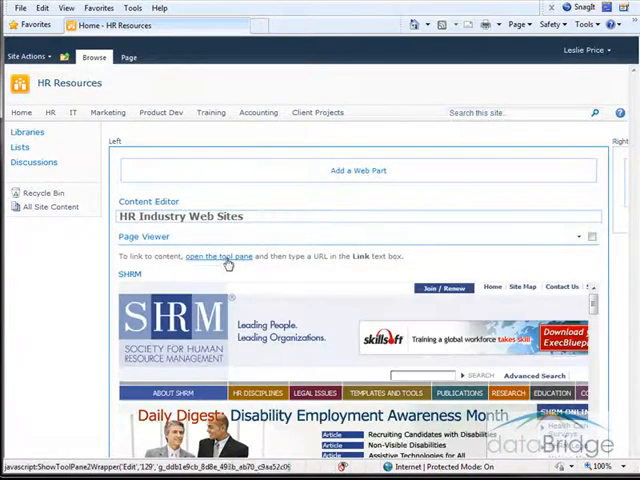
{"action": "left_click", "coordinate": [227, 256]}
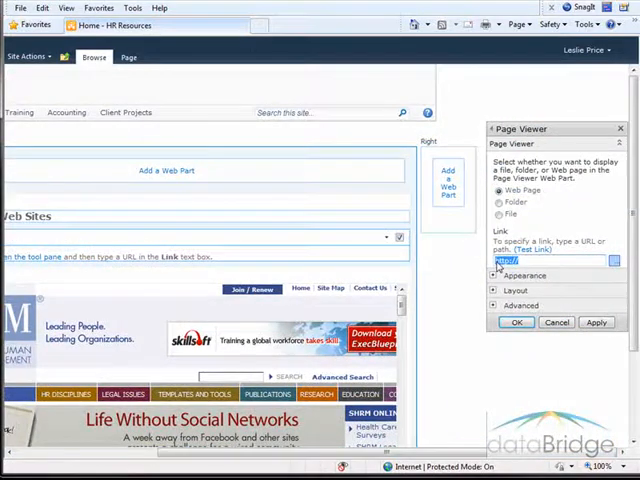
{"action": "type", "text": "http://www.humanresources.org/"}
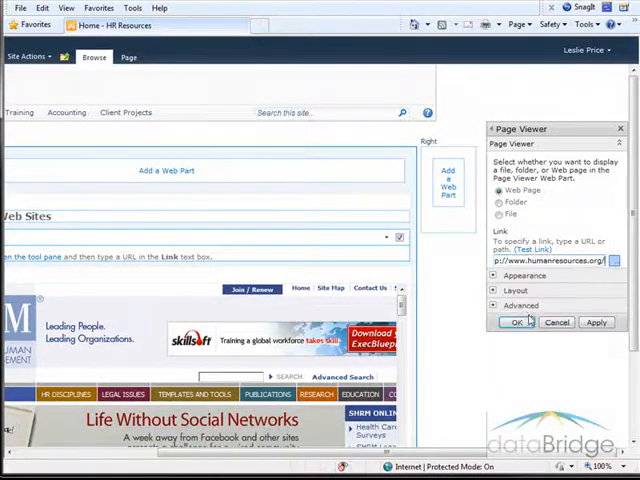
{"action": "left_click", "coordinate": [508, 270]}
{"action": "type", "text": "NHRA"}
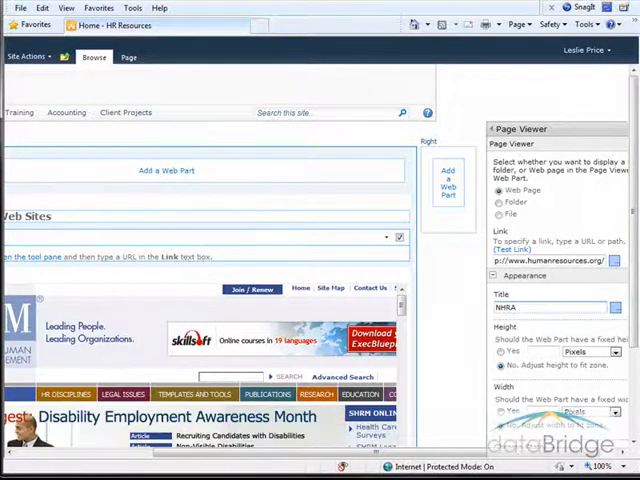
{"action": "scroll", "scroll_direction": "down", "scroll_amount": 3}
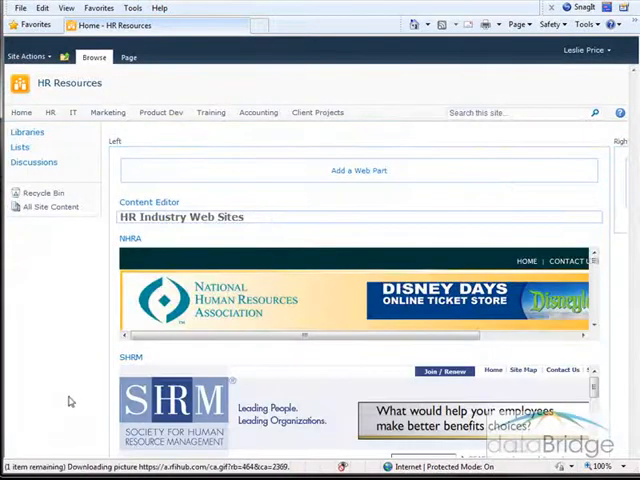
- Scroll to review the NHRA and SHRM viewers on the saved page
{"action": "scroll", "scroll_direction": "down", "scroll_amount": 3}
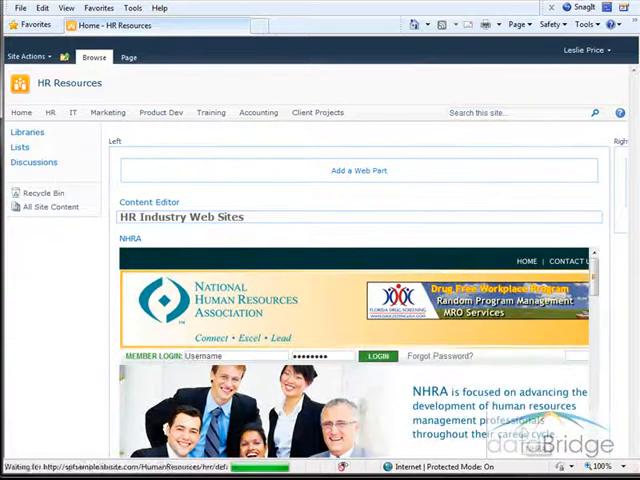
{"action": "scroll", "scroll_direction": "down", "scroll_amount": 3}
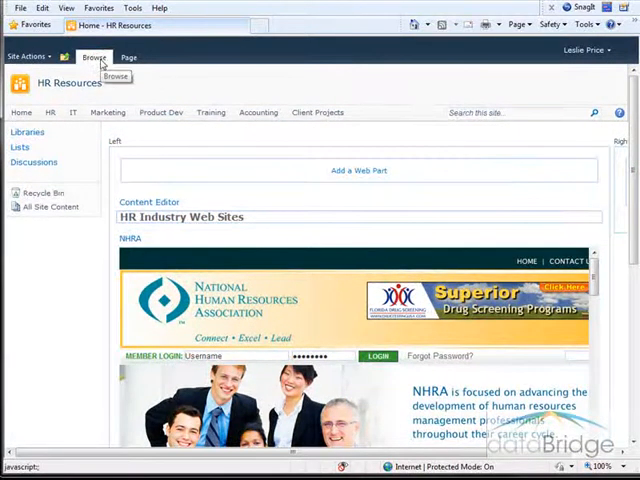
{"action": "scroll", "scroll_direction": "down", "scroll_amount": 3}
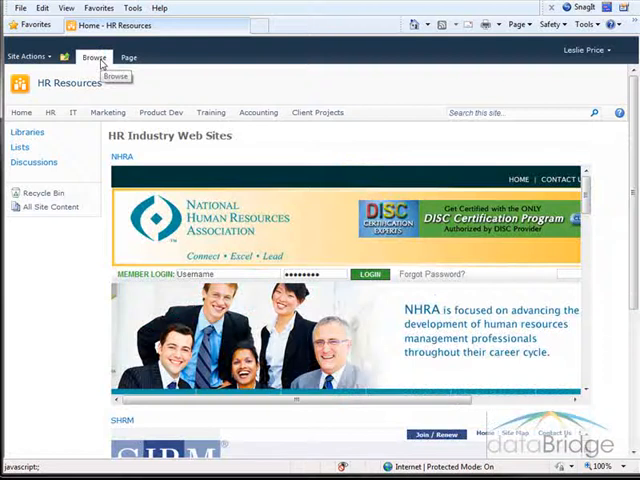